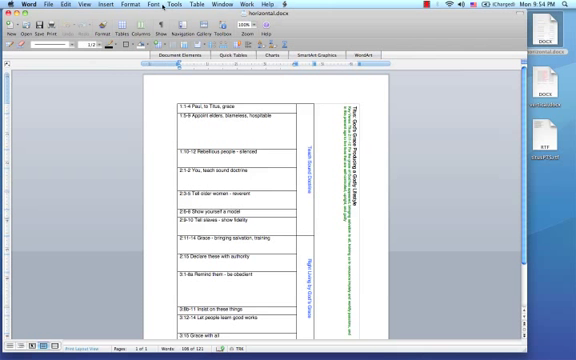
pyautogui.moveTo(112, 38)
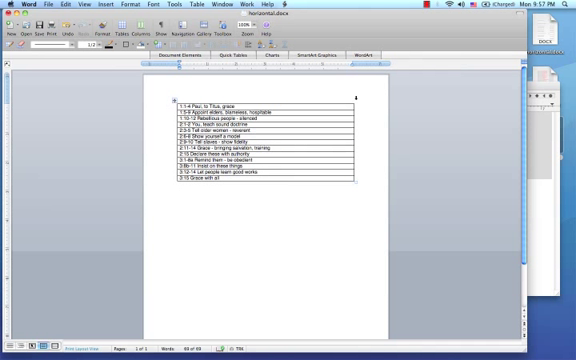
# Step: Insert title columns to the right of the paragraph table via the Table menu
pyautogui.click(178, 190)
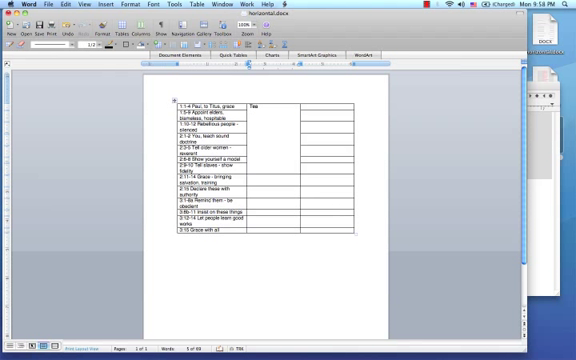
# Step: Enter the first segment title beginning 'Teach Soun' in the merged upper title cell
pyautogui.write('Teach Sound Doctrine')
pyautogui.click(274, 178)
pyautogui.write('Right')
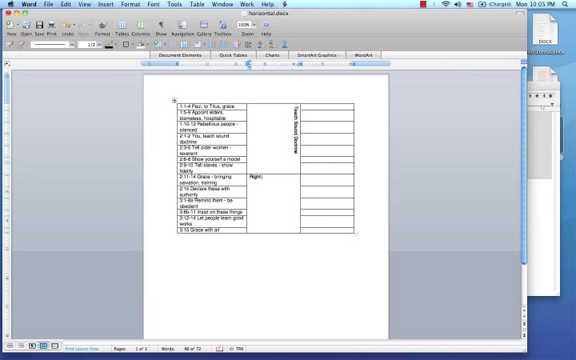
# Step: Enter the second segment title 'Living by God' in the merged lower title cell
pyautogui.write('Living')
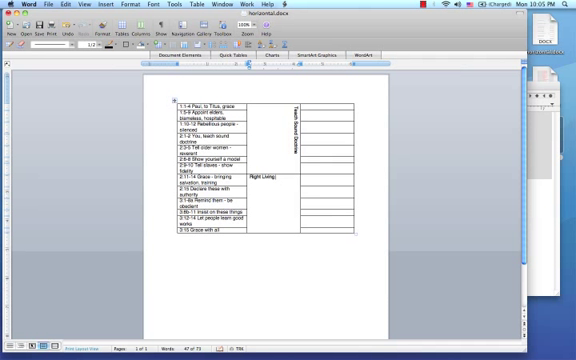
pyautogui.write("by God's Grace")
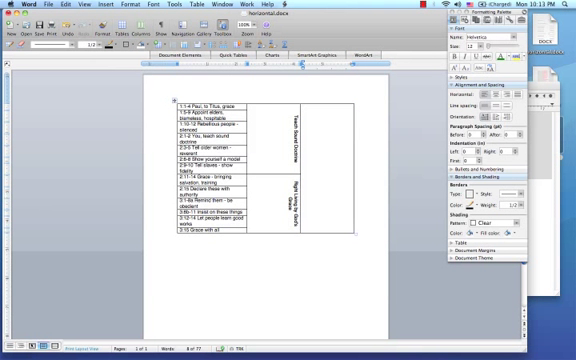
# Step: Write the chart title 'Titus: Grace P...' in the top cell of the title column
pyautogui.write('Titus: God')
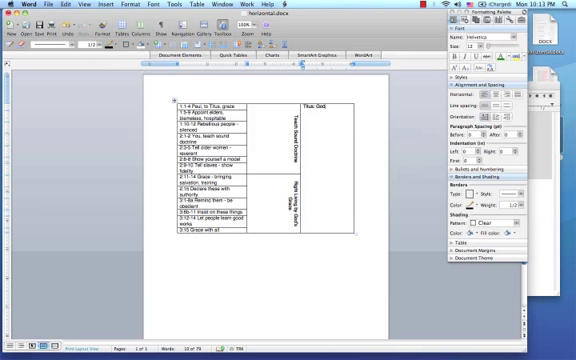
pyautogui.write('Grace P')
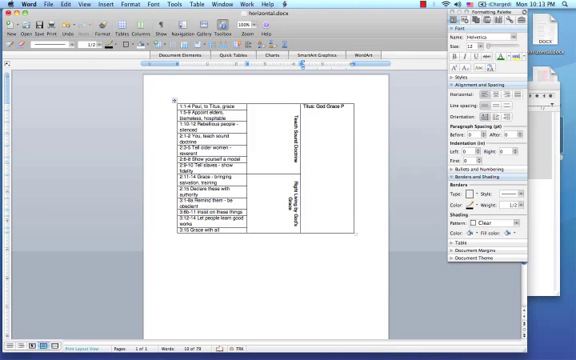
# Step: Finish the title with 'Producing' and set the title column text to run vertically
pyautogui.write('Producing a Godly Lifestyle')
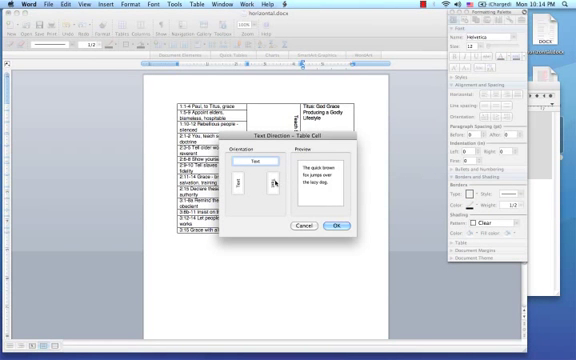
pyautogui.click(338, 224)
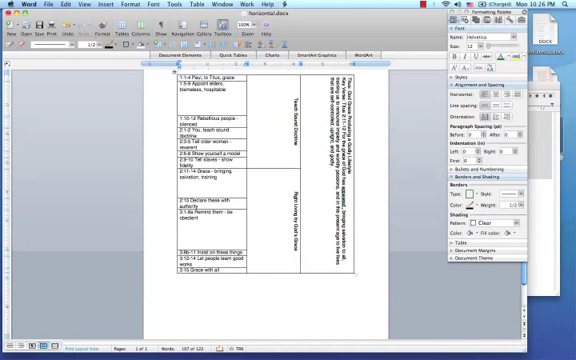
# Step: Move down the chart to the title column cell for adding the key verse
pyautogui.scroll(-3)
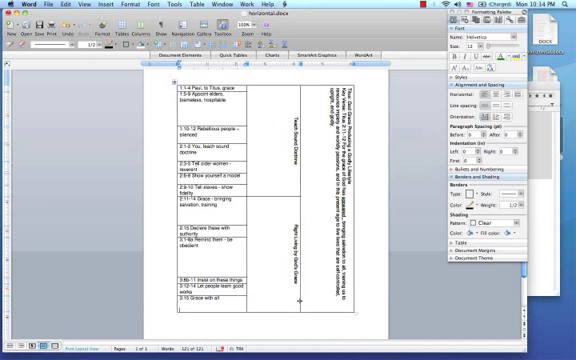
pyautogui.scroll(-3)
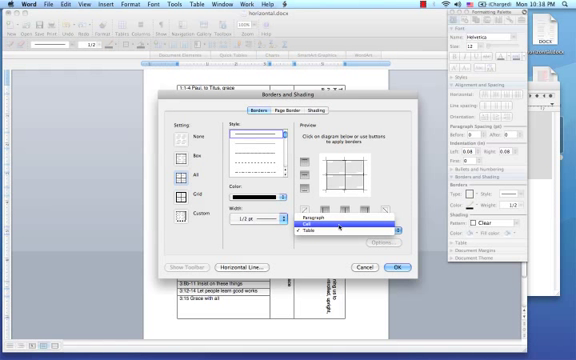
# Step: Set Borders and Shading to apply the border removal to Cell
pyautogui.click(316, 228)
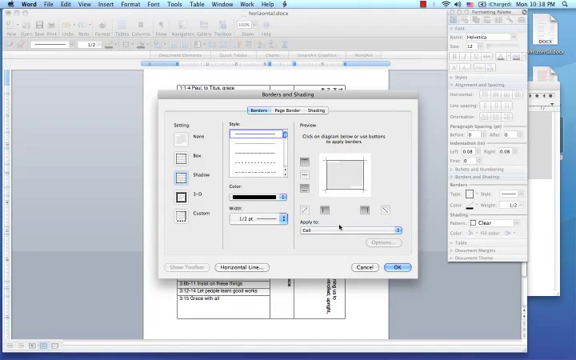